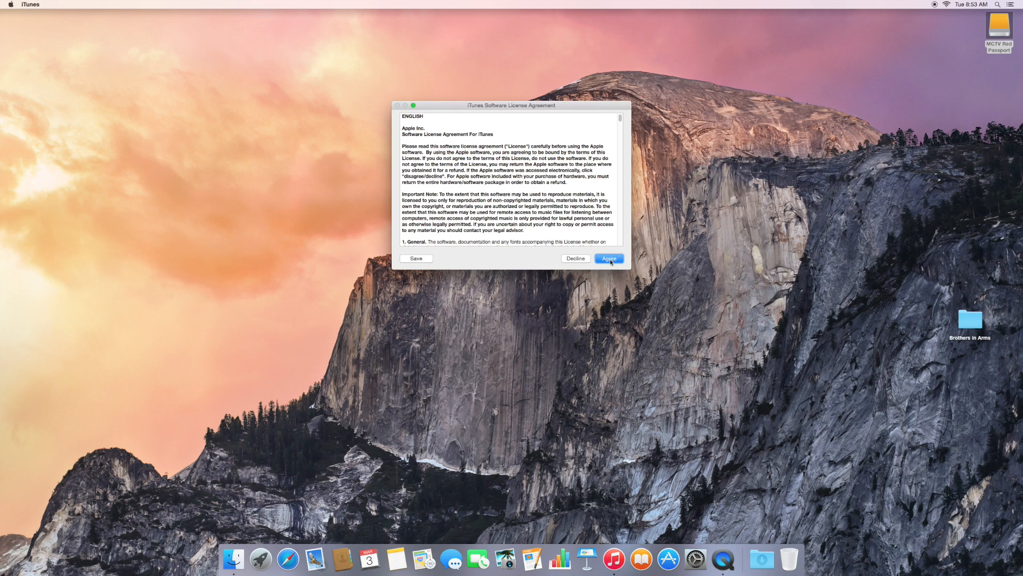
Step: Agree to the iTunes license and choose No Thanks on library-detail sharing
left_click(608, 258)
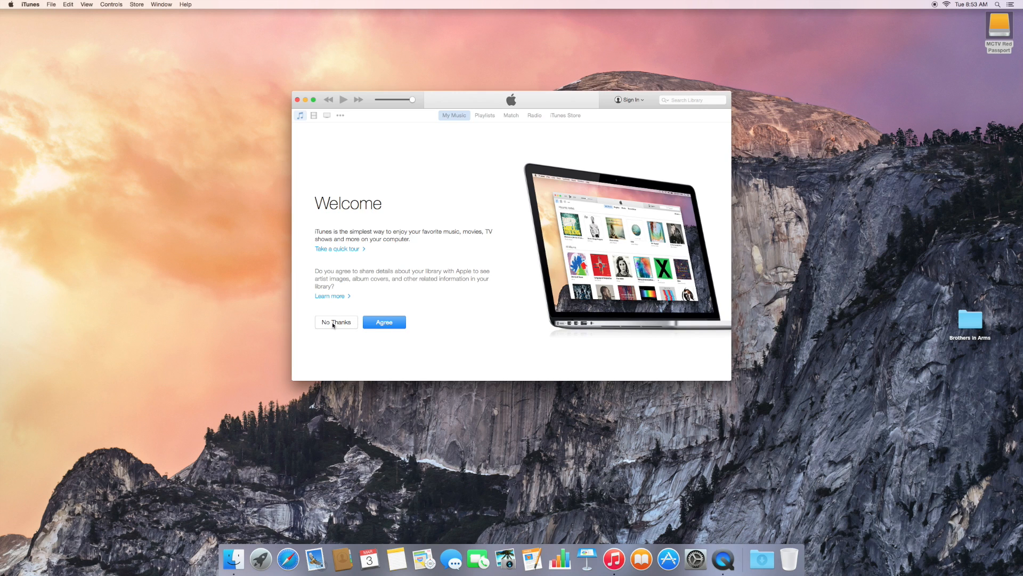
left_click(335, 322)
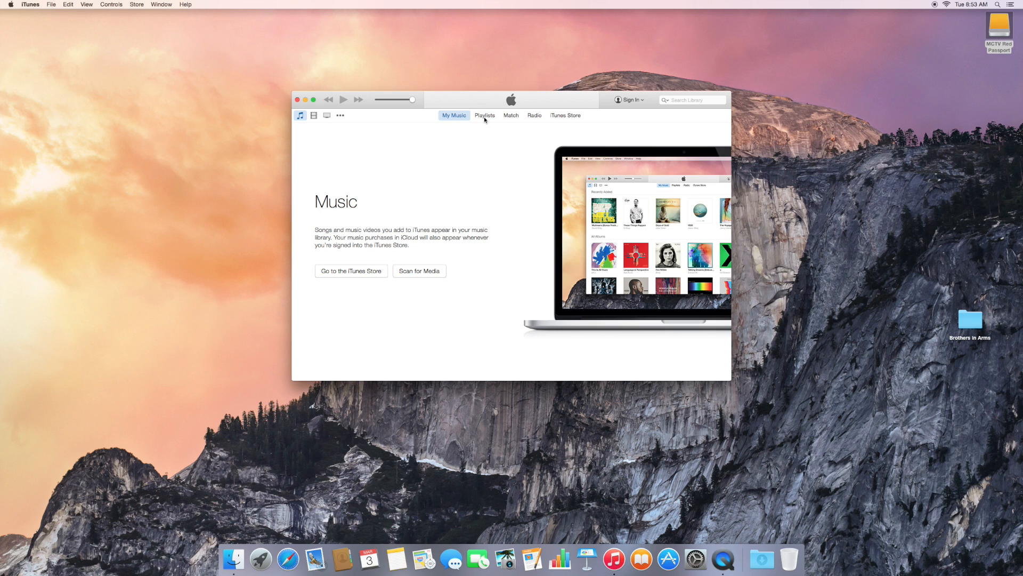
Step: Create a new playlist named 'Brothers in Arms' from the Playlists view
left_click(485, 116)
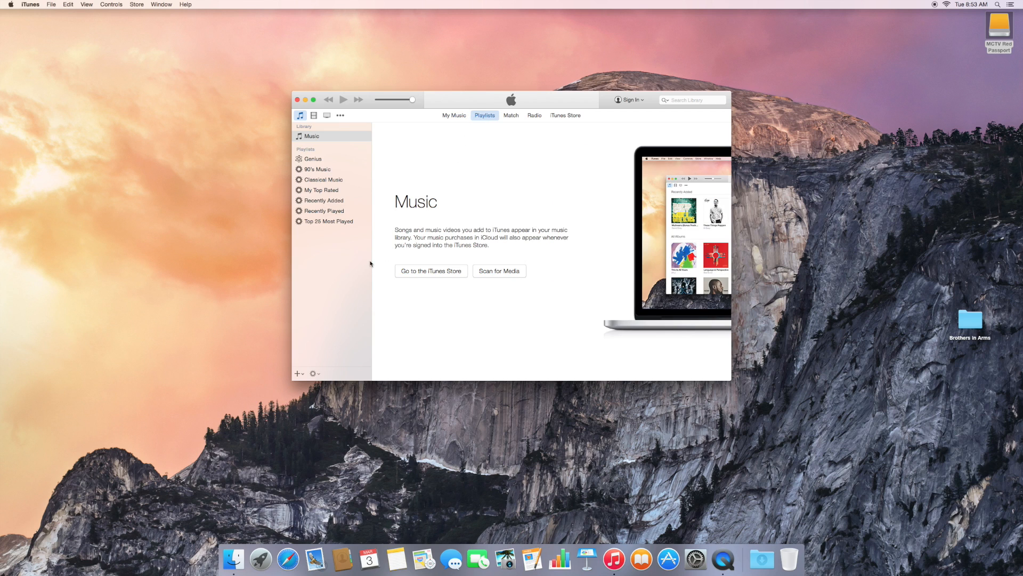
left_click(297, 373)
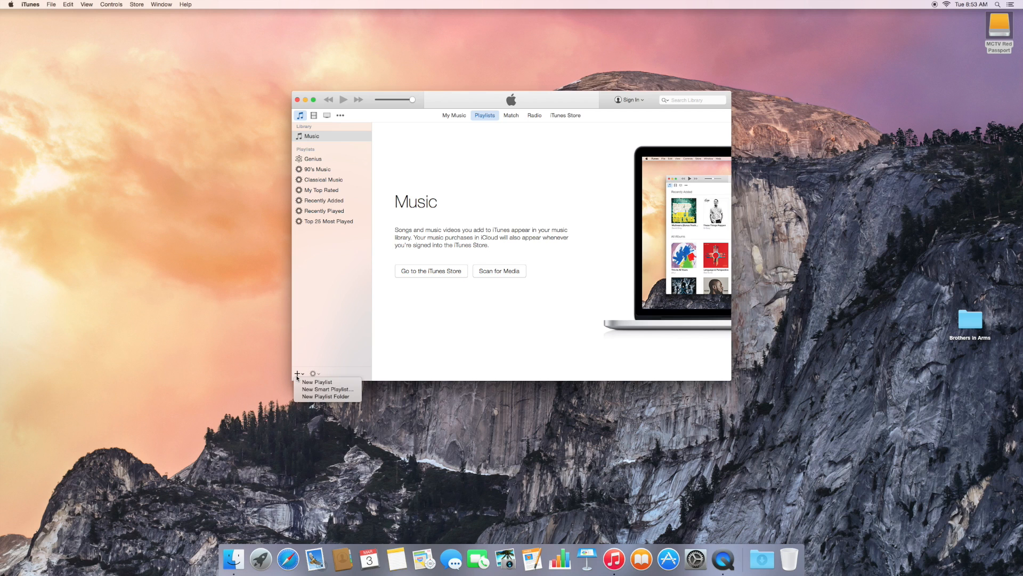
left_click(318, 381)
type("Brothers in Arms")
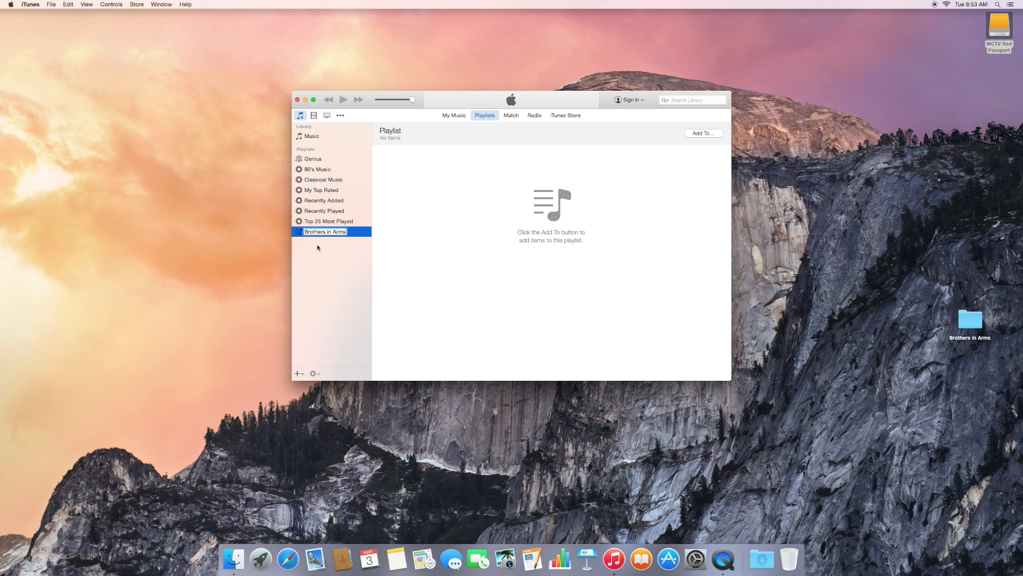
key("Return")
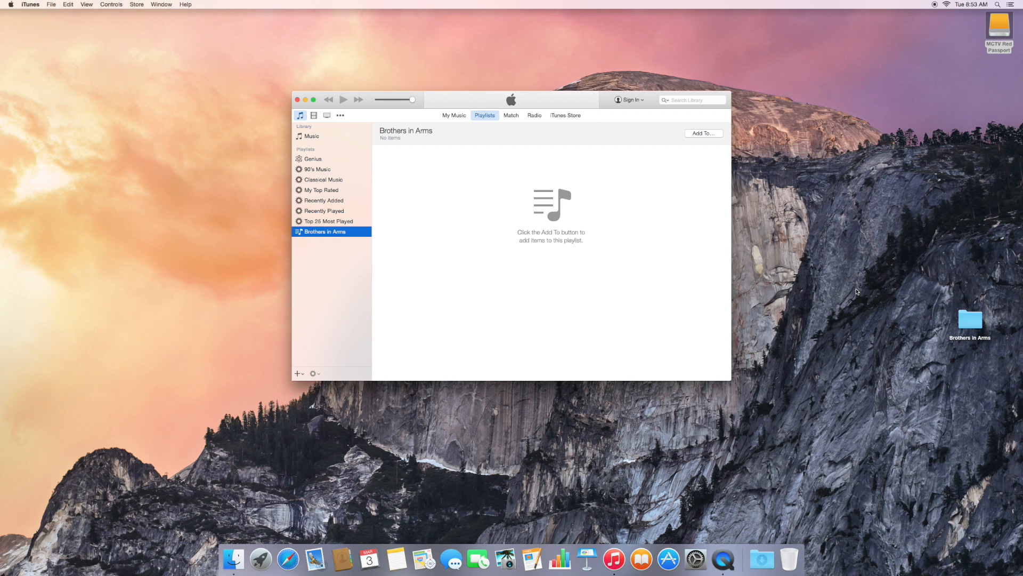
Step: Drag the nine AIFF tracks from the Brothers in Arms folder into the playlist
double_click(971, 319)
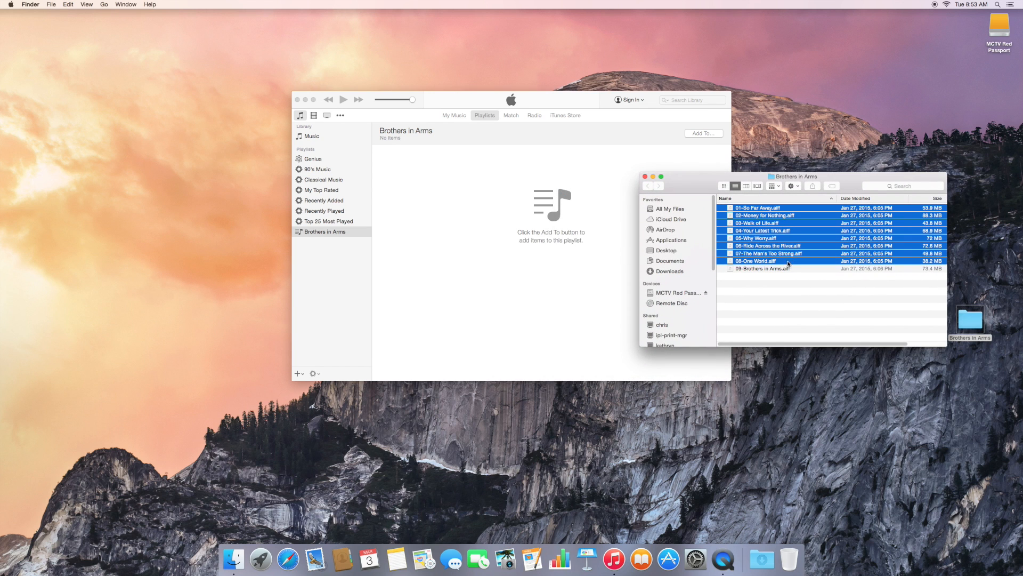
left_click(764, 268)
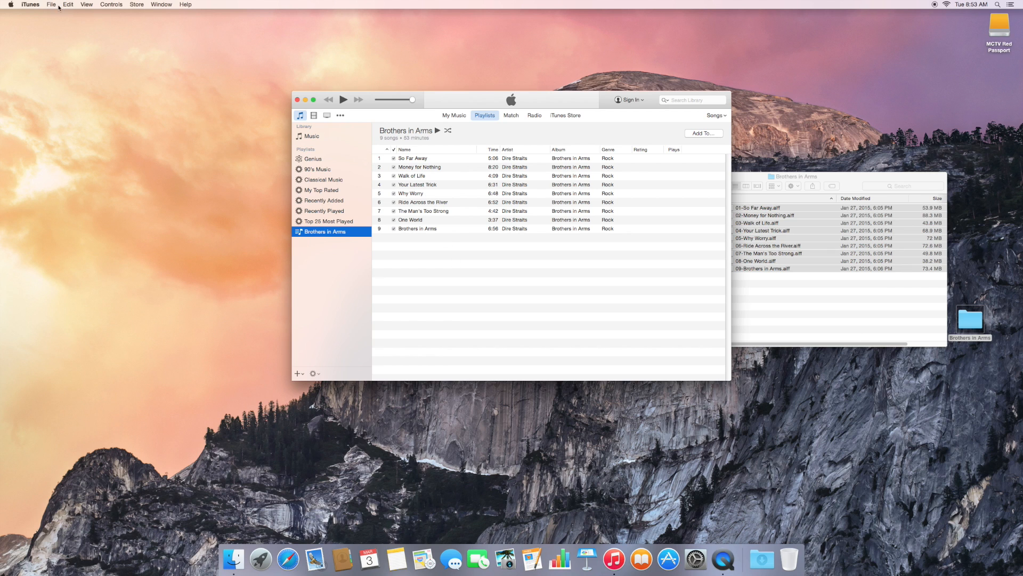
Step: Burn the Brothers in Arms playlist to disc in Audio CD format
left_click(51, 3)
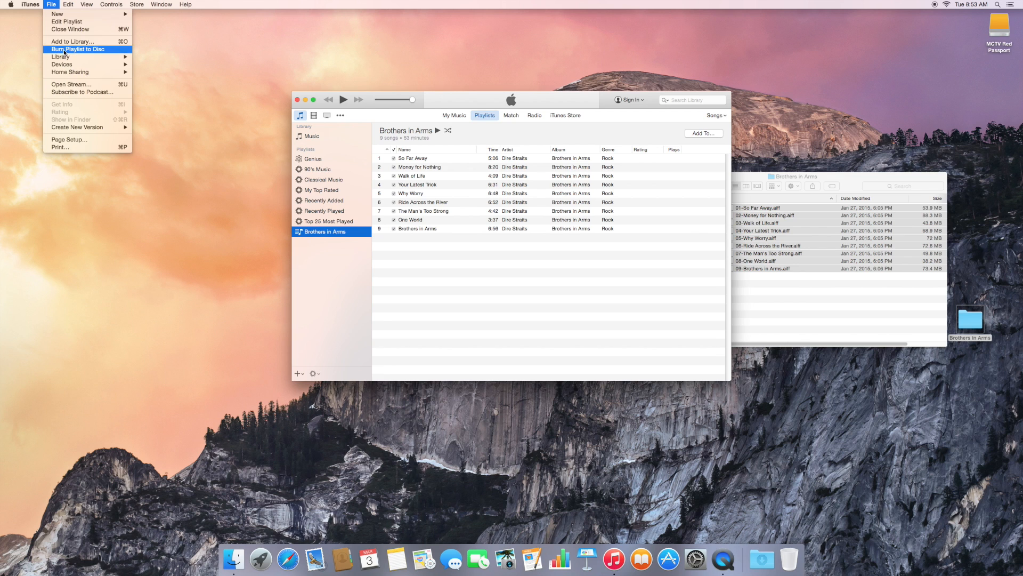
left_click(77, 49)
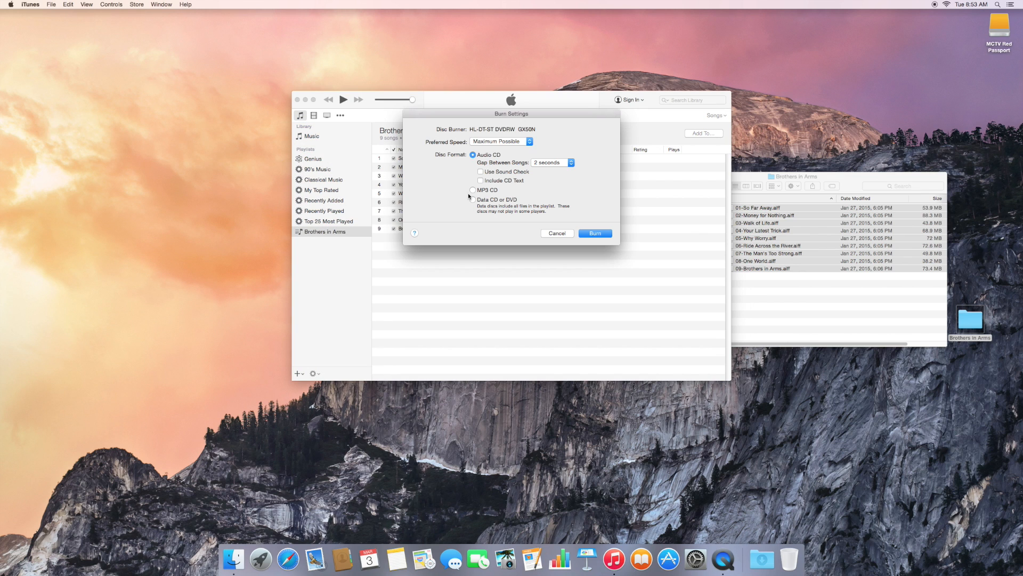
left_click(594, 233)
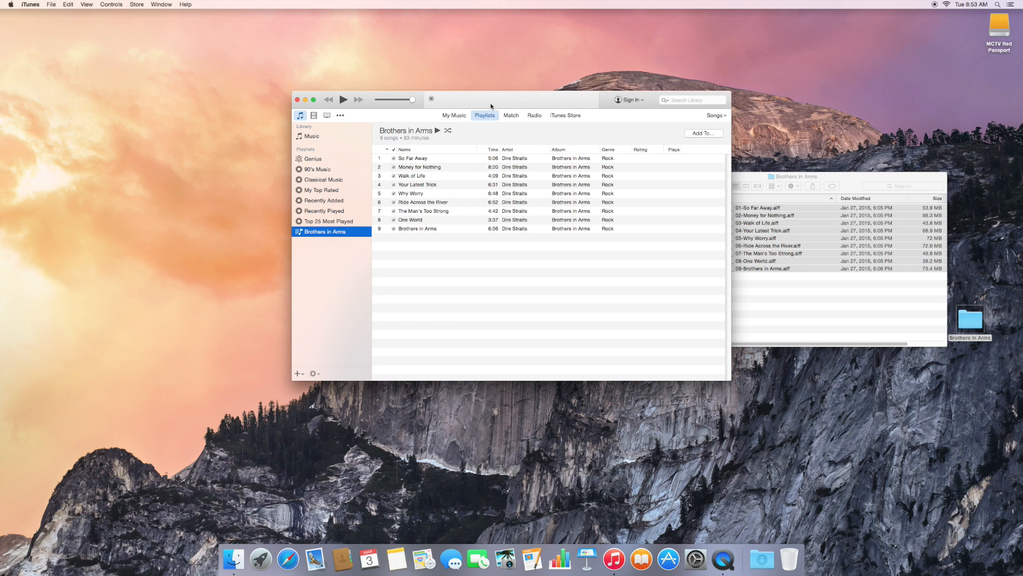
mouse_move(546, 107)
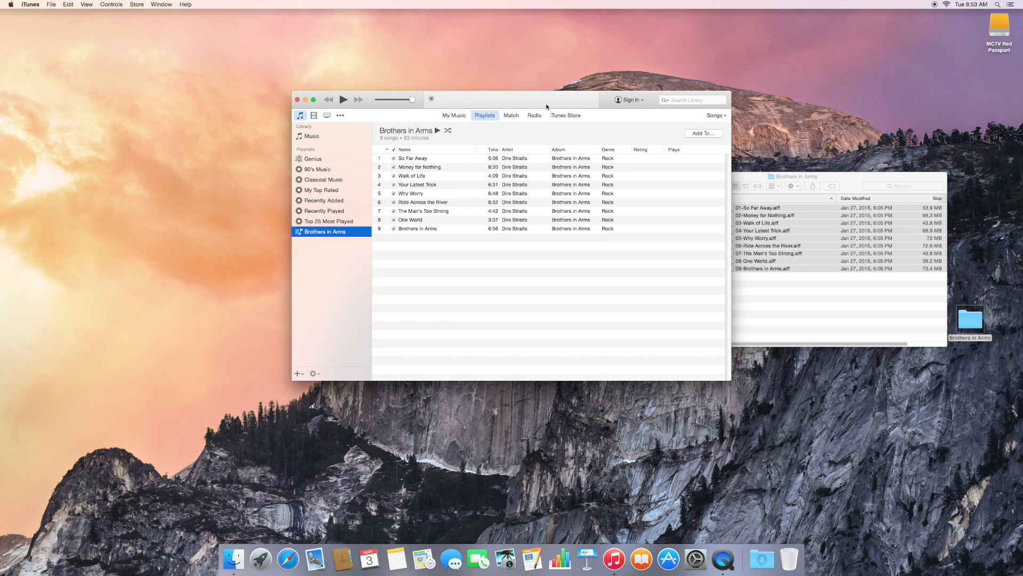